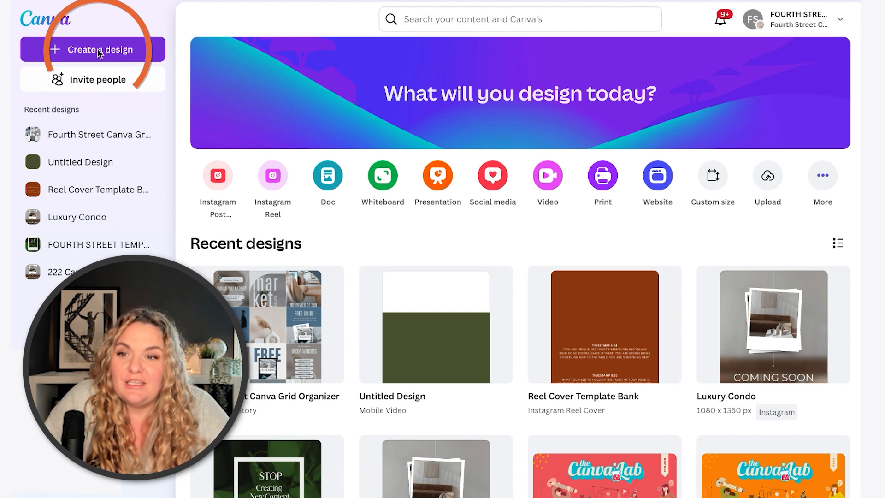
# - Start a new design and search for the 'reel' size
pyautogui.click(97, 49)
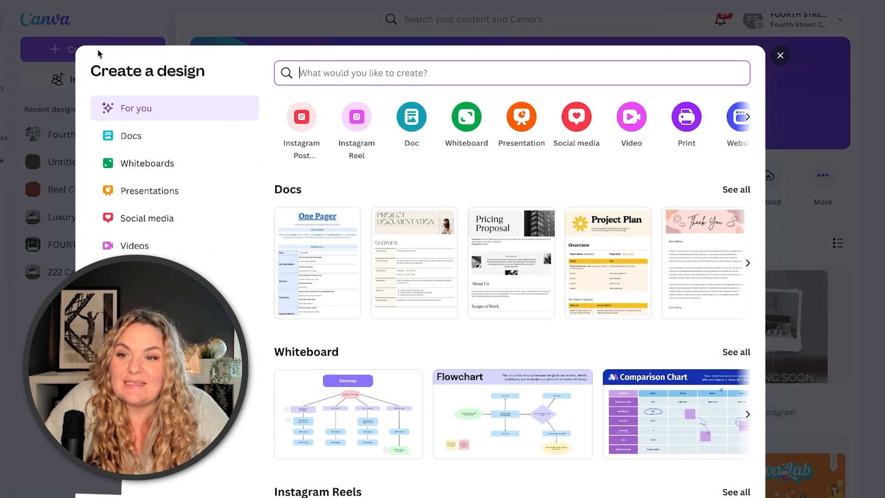
pyautogui.write('reel')
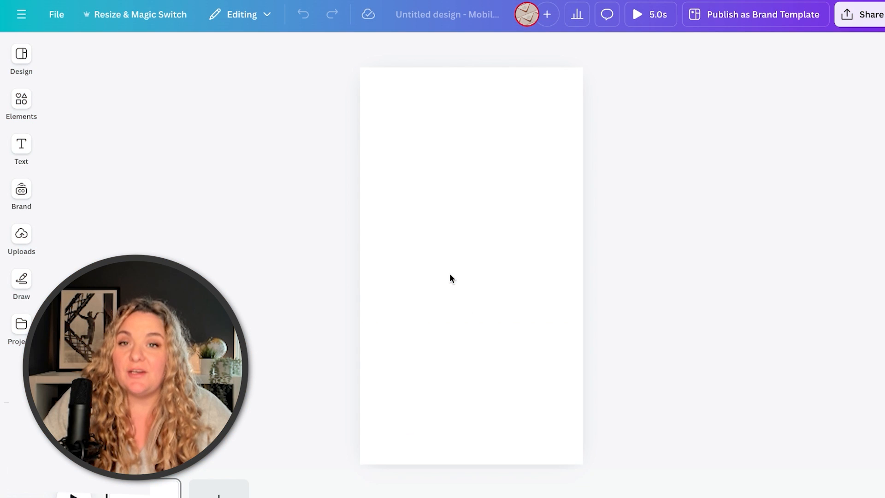
# - Add a dark green square from Elements and stretch it flush to both page edges
pyautogui.click(21, 100)
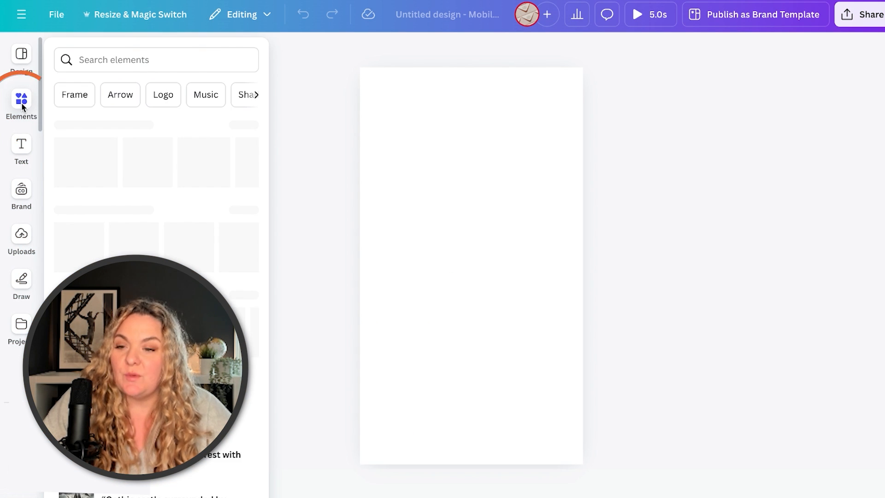
pyautogui.click(21, 149)
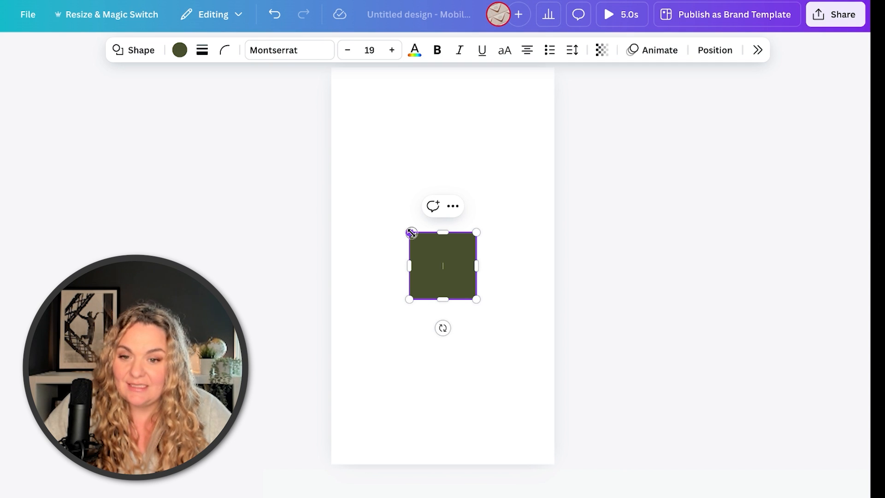
pyautogui.moveTo(408, 233); pyautogui.dragTo(344, 167)
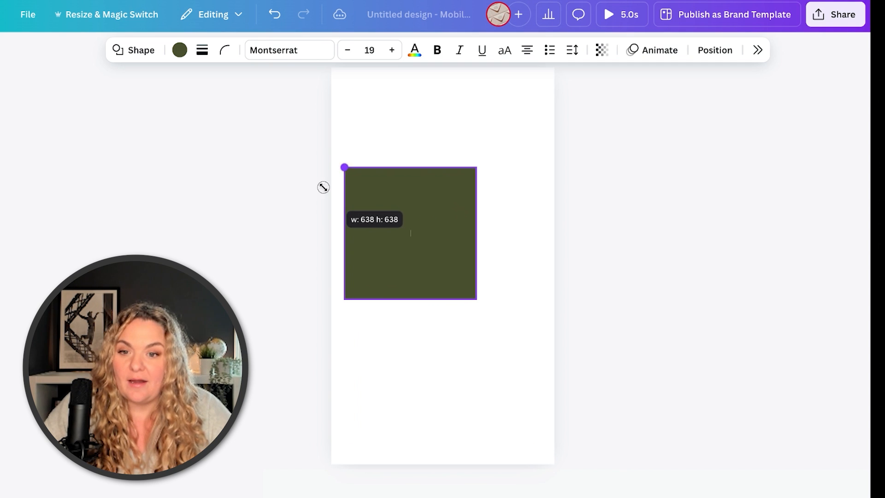
pyautogui.moveTo(345, 167); pyautogui.dragTo(331, 154)
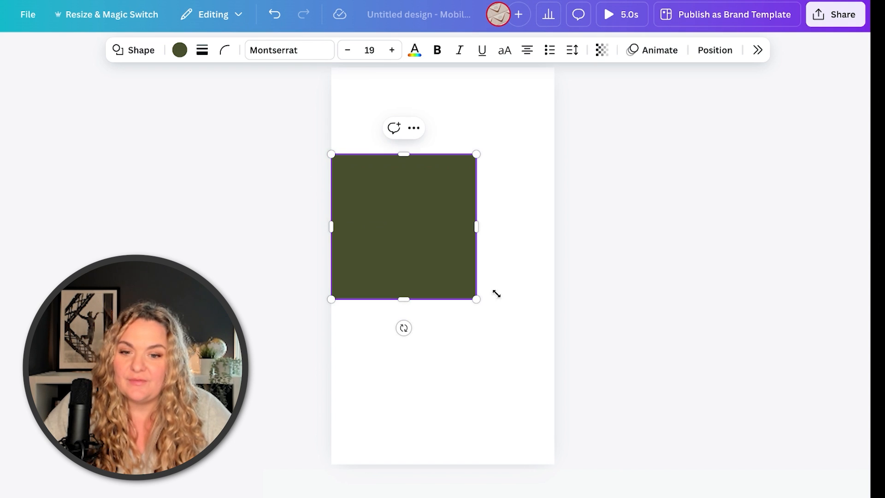
pyautogui.moveTo(475, 298); pyautogui.dragTo(540, 365)
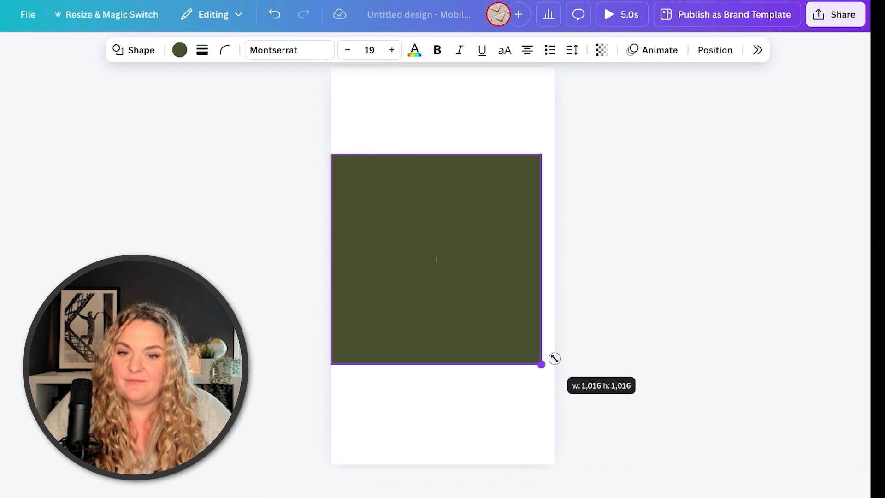
pyautogui.moveTo(540, 364); pyautogui.dragTo(553, 377)
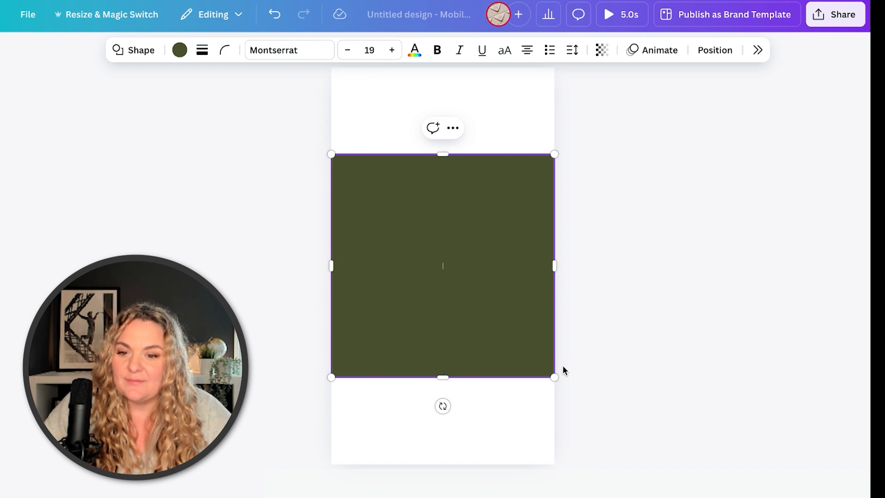
pyautogui.moveTo(452, 238)
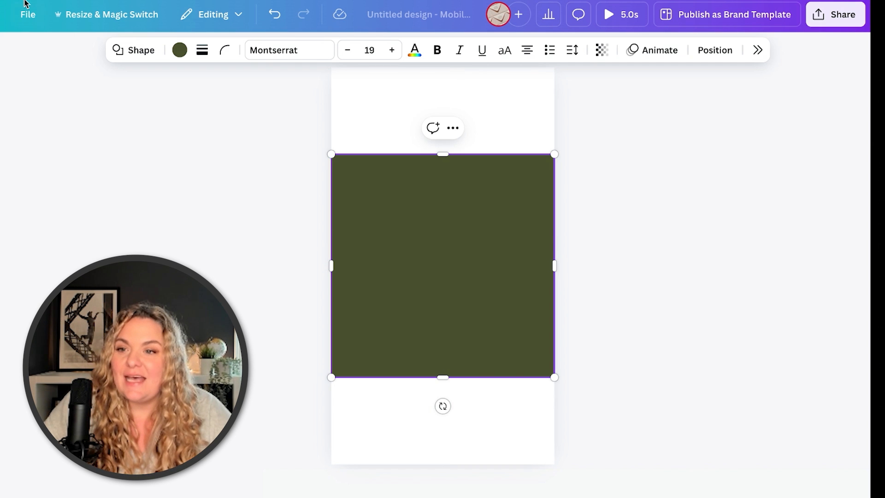
# - Turn on rulers and guides from File > Settings to mark the square's edges
pyautogui.click(27, 14)
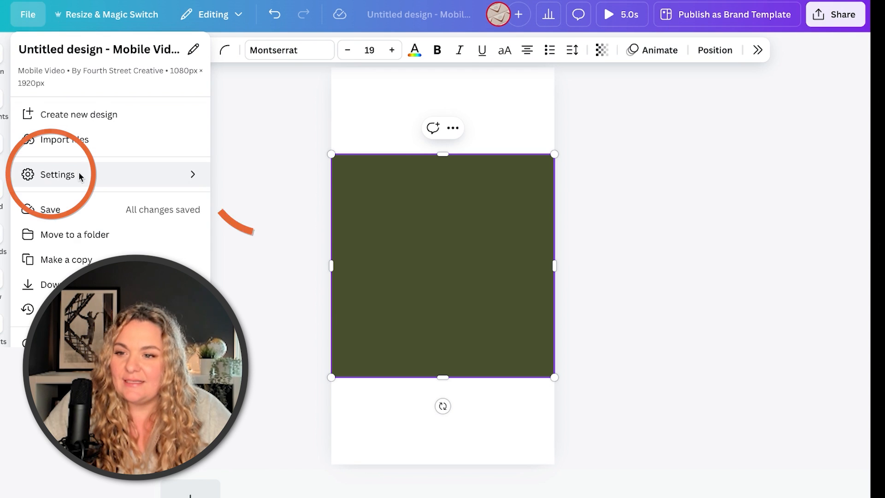
pyautogui.click(27, 14)
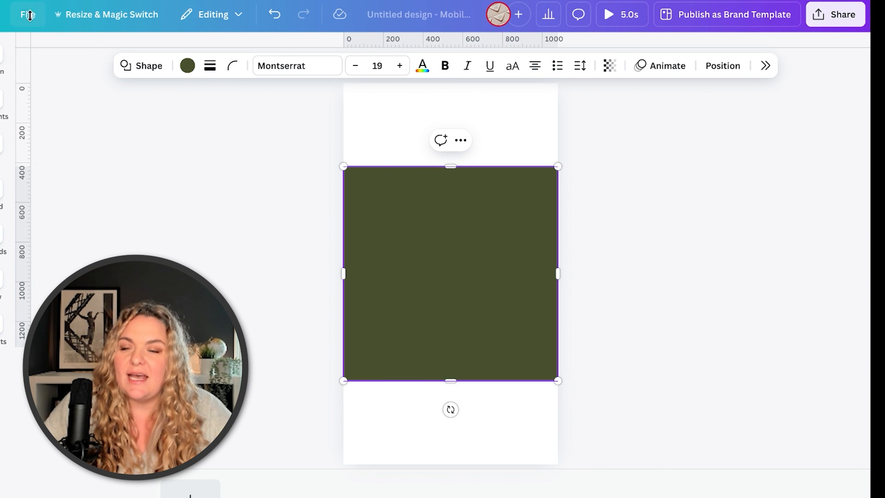
pyautogui.click(28, 14)
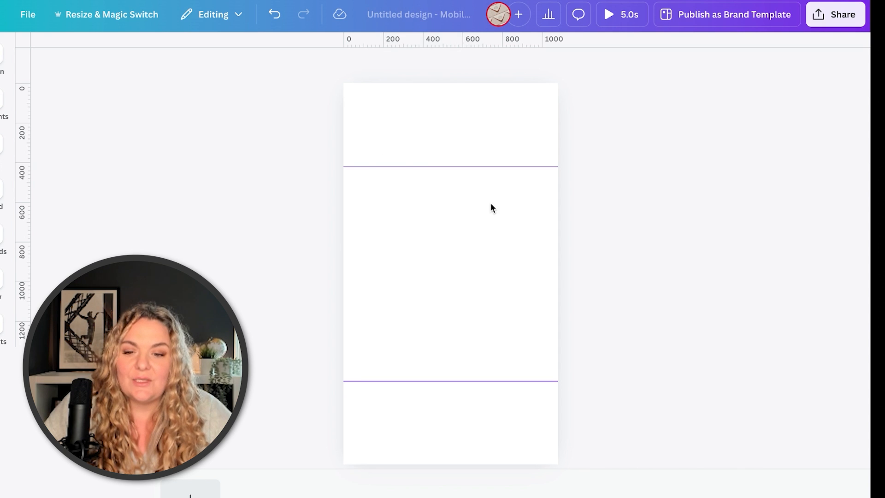
pyautogui.moveTo(403, 229)
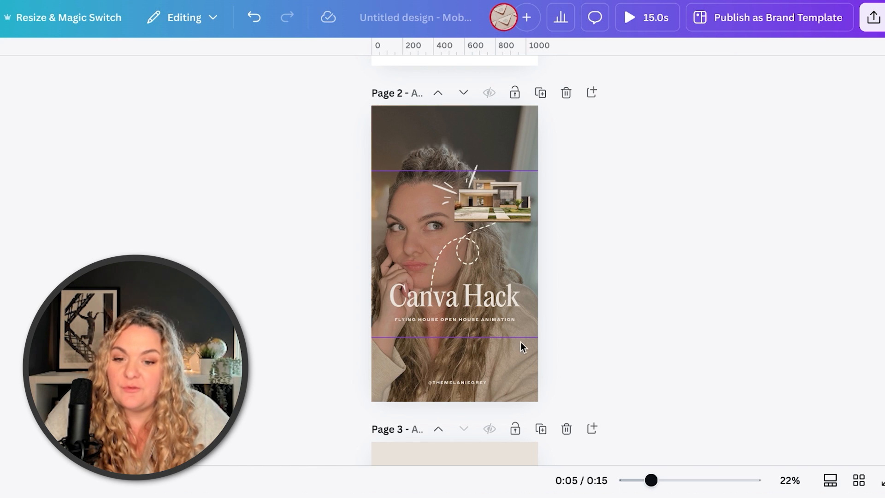
pyautogui.moveTo(396, 337)
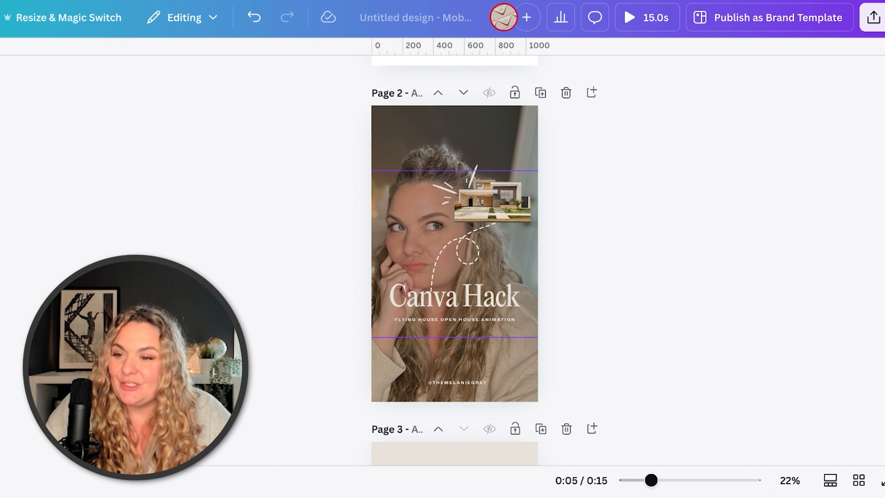
# - Add an orange square, stretch it into a bar below the guide, and duplicate it for the top
pyautogui.click(24, 118)
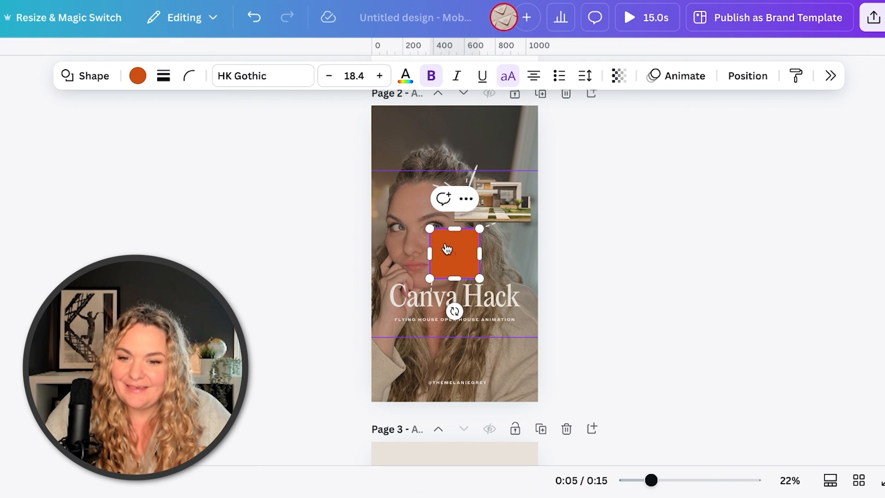
pyautogui.moveTo(453, 254); pyautogui.dragTo(389, 144)
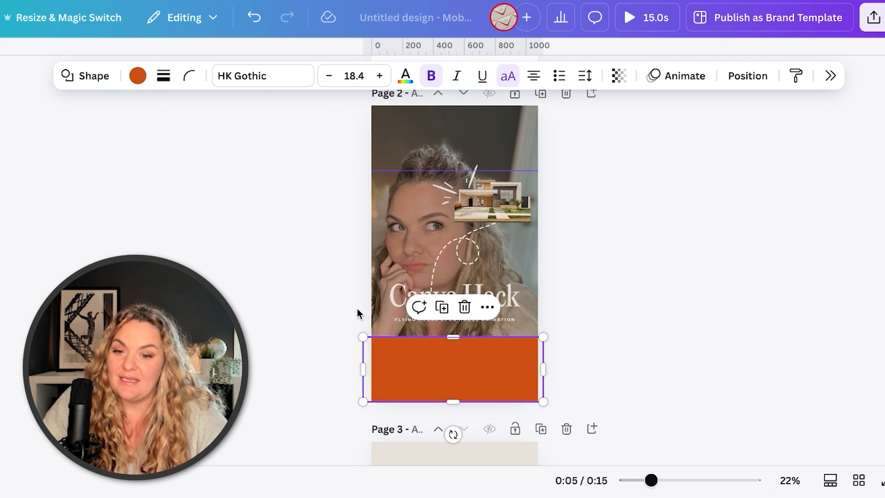
pyautogui.moveTo(411, 386)
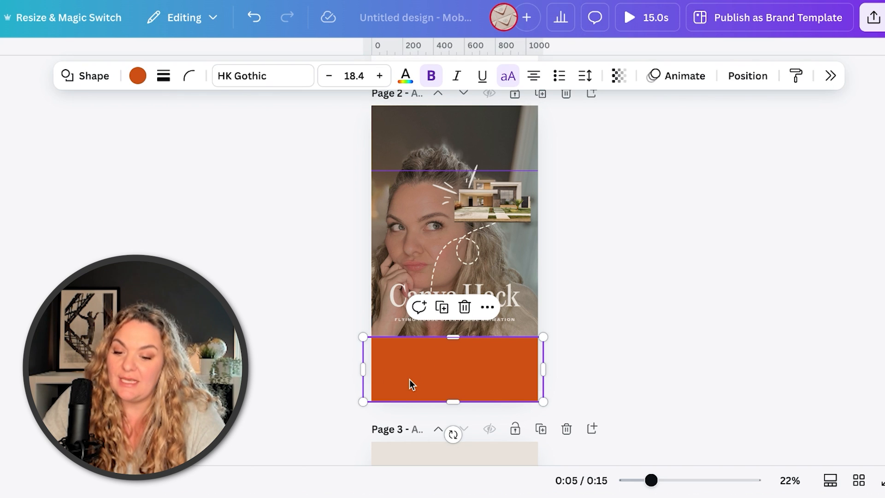
pyautogui.rightClick(452, 369)
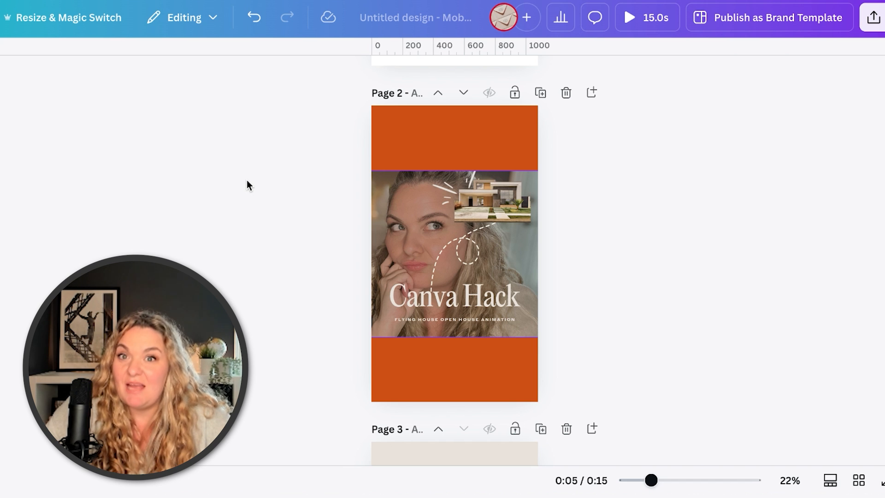
pyautogui.scroll(-3)
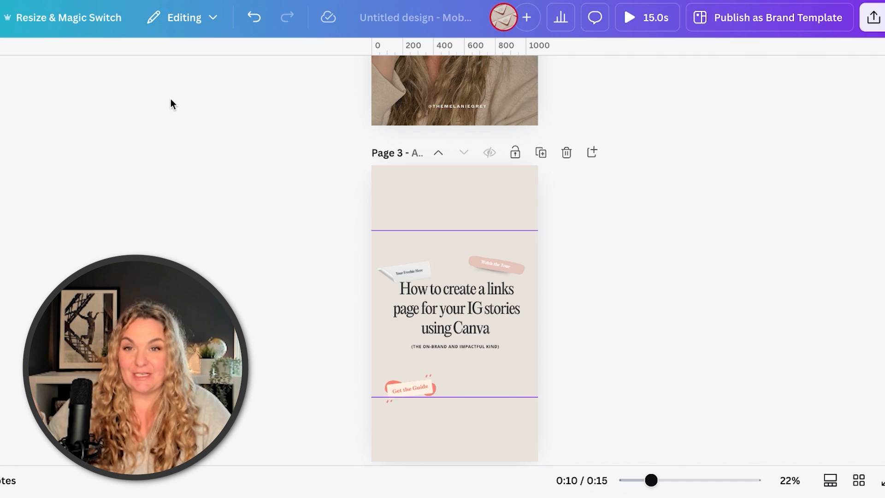
# - Switch to grid view of the reel cover pages and scroll through them
pyautogui.click(858, 480)
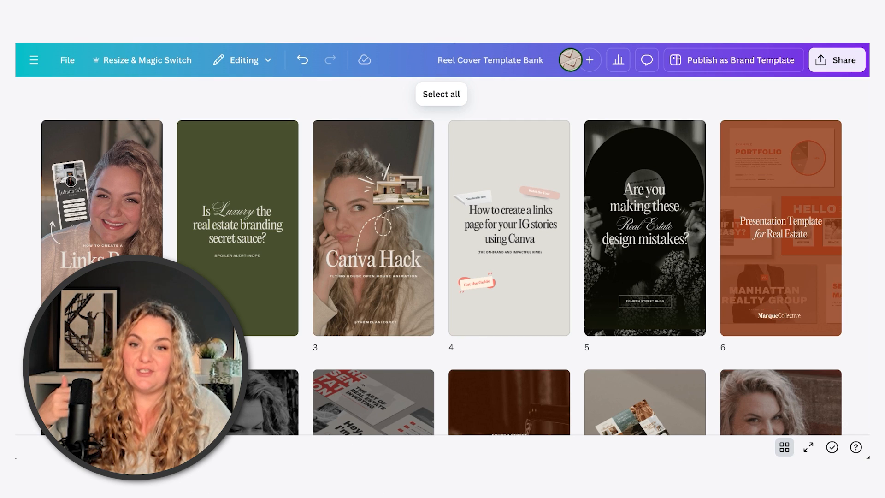
pyautogui.scroll(-3)
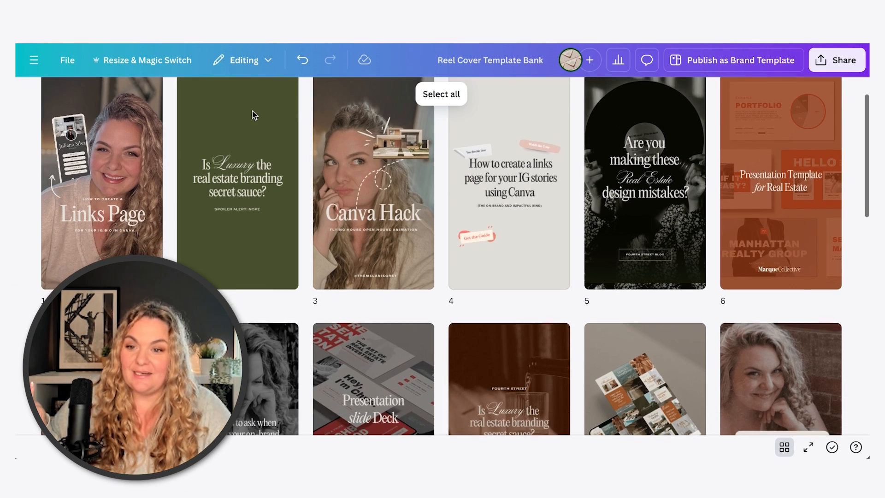
pyautogui.scroll(-3)
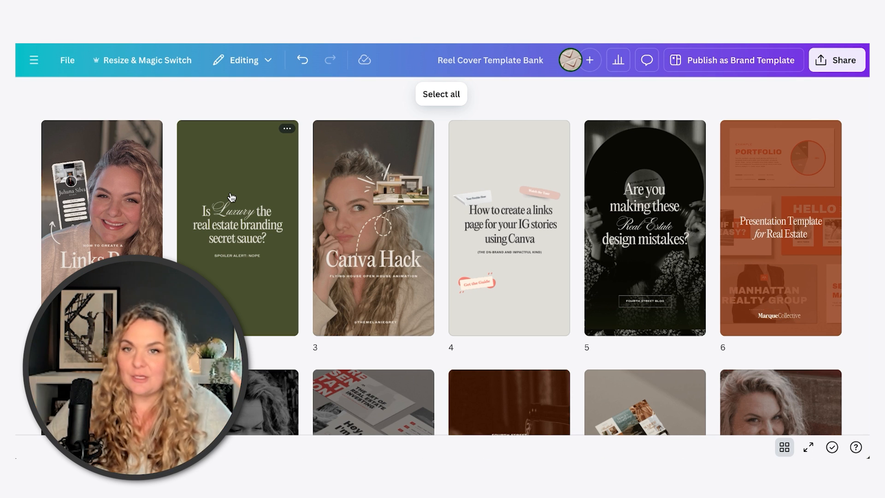
pyautogui.moveTo(372, 261)
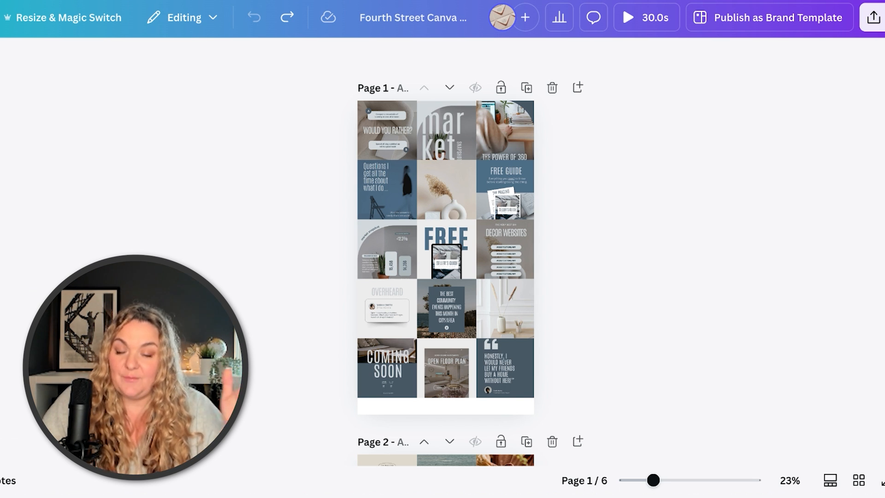
# - Place the Links Page, Luxury and other reel covers into the grid organizer's tiles from Uploads
pyautogui.click(386, 190)
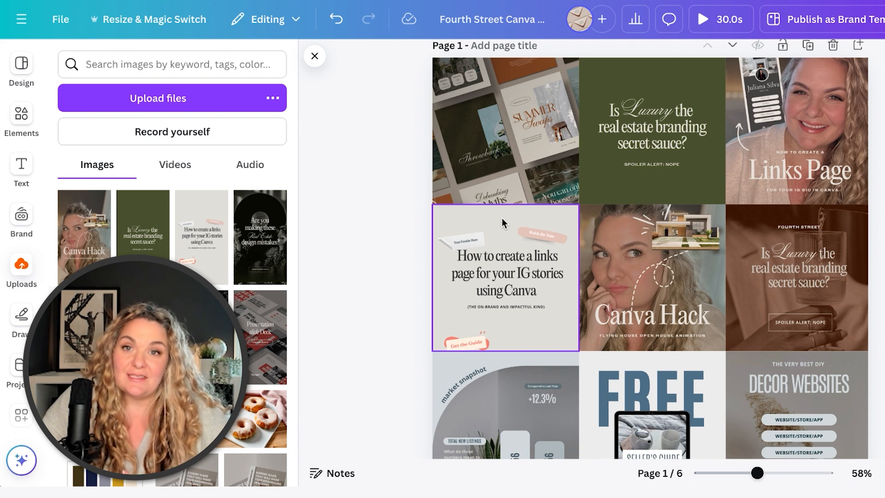
pyautogui.click(652, 131)
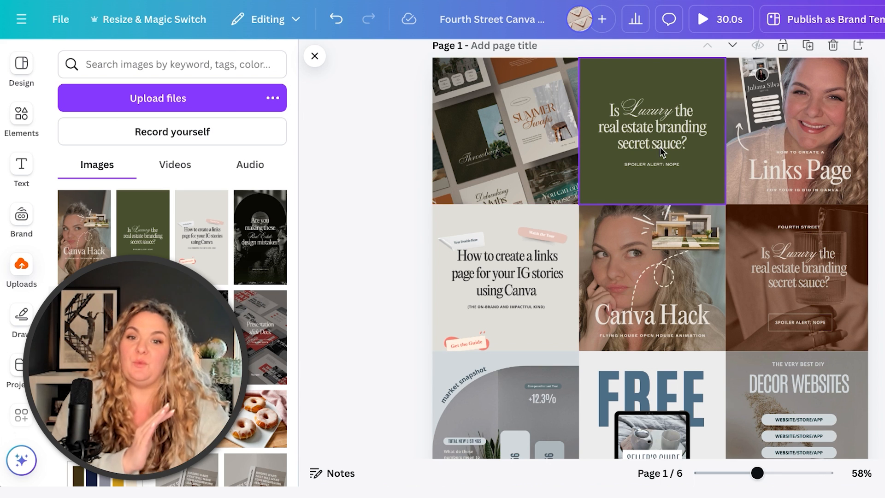
pyautogui.click(796, 130)
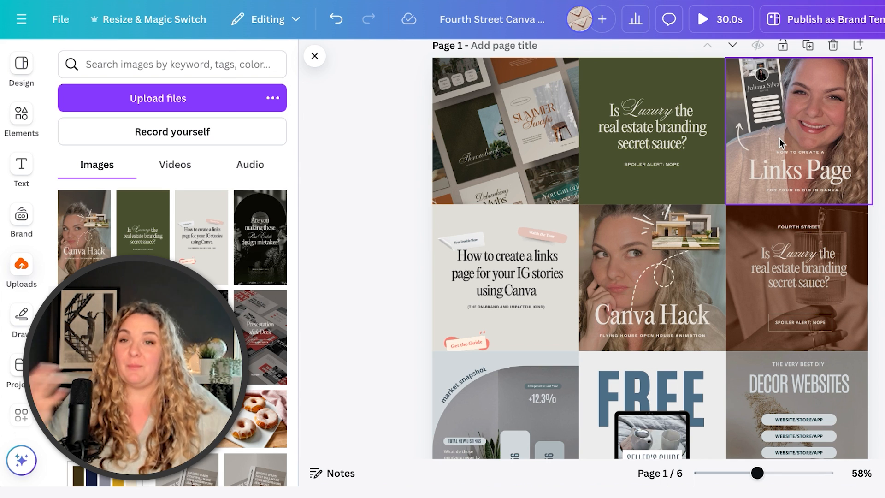
pyautogui.click(505, 130)
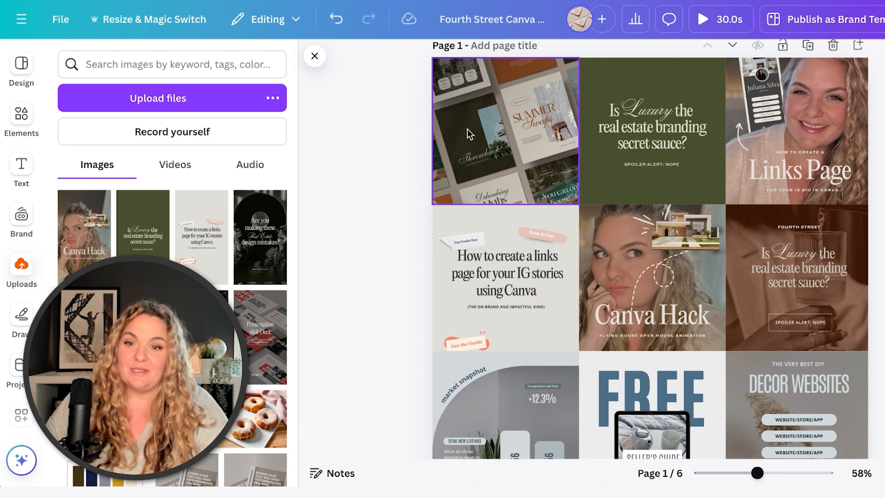